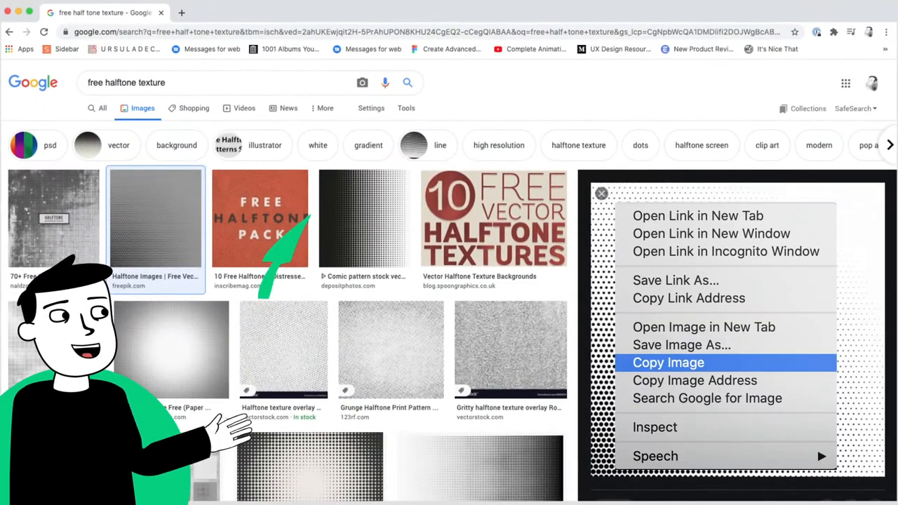
Step: Copy the black-and-white dotted halftone texture image from Google Images
{"action": "left_click", "coordinate": [668, 361]}
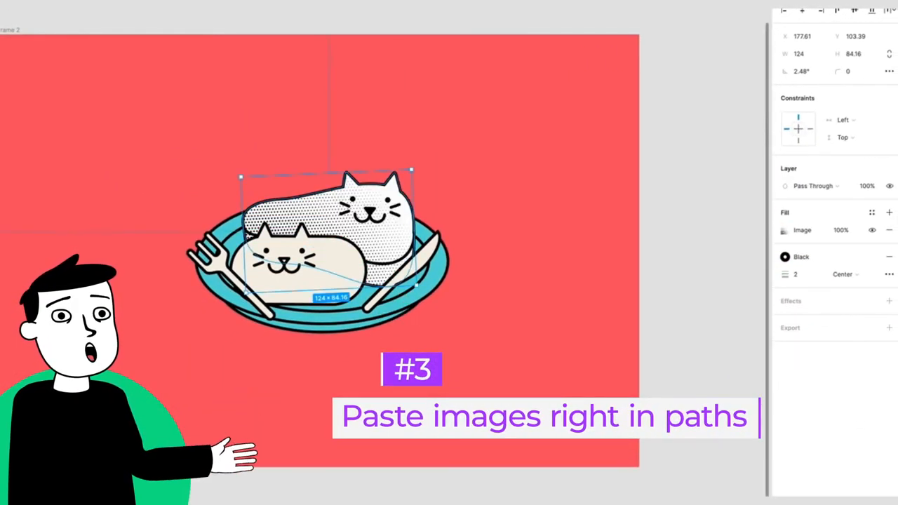
Step: Set the cat's halftone image fill blend mode to Multiply so the red tints it
{"action": "left_click", "coordinate": [784, 230]}
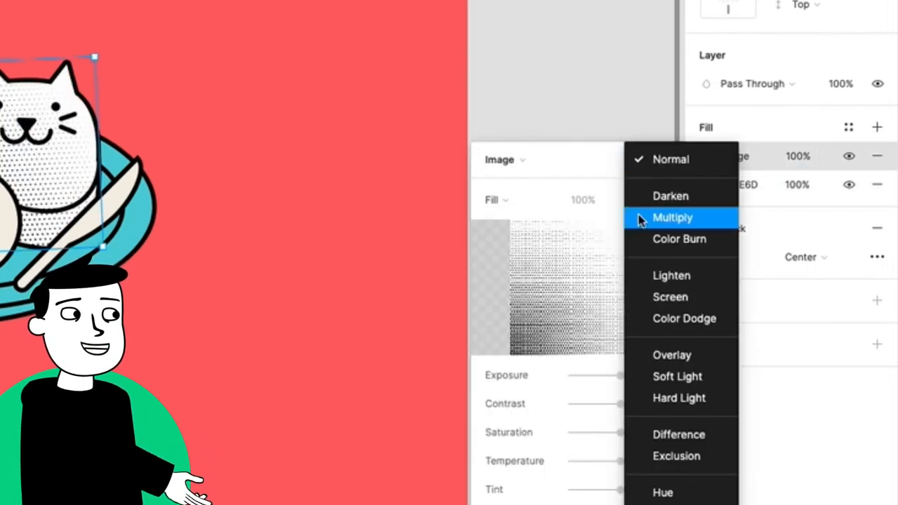
{"action": "left_click", "coordinate": [672, 218]}
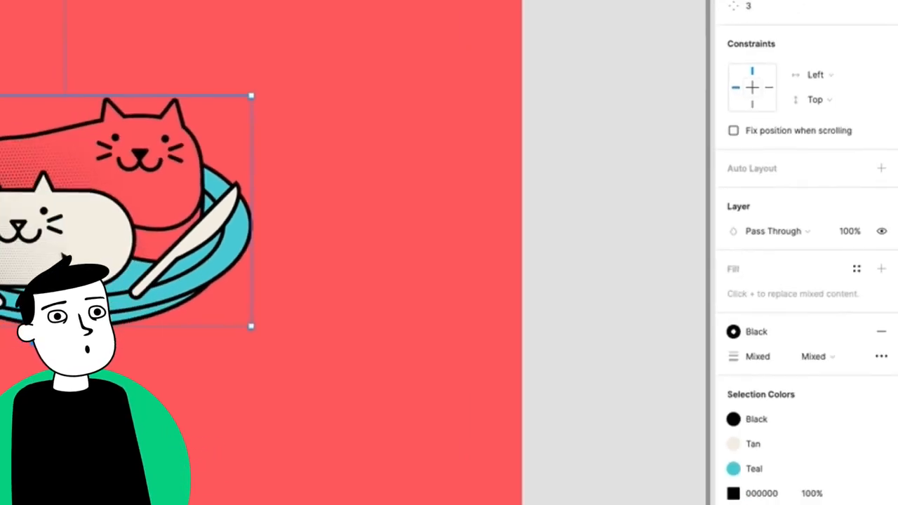